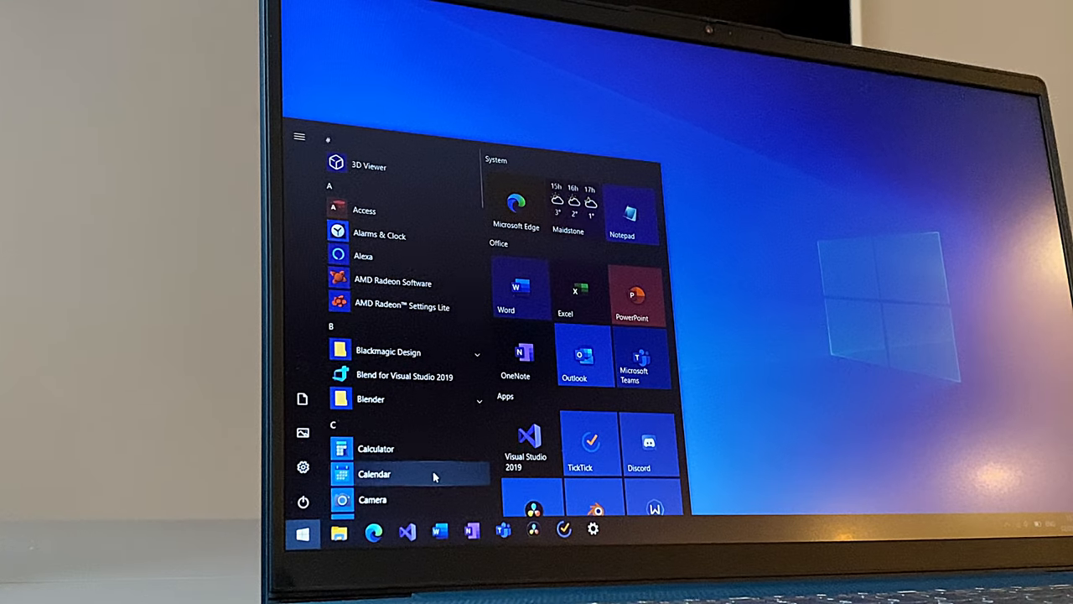
- Scroll the Start menu app list, then switch to the Edge browser window
{"action": "scroll", "scroll_direction": "down", "scroll_amount": 3}
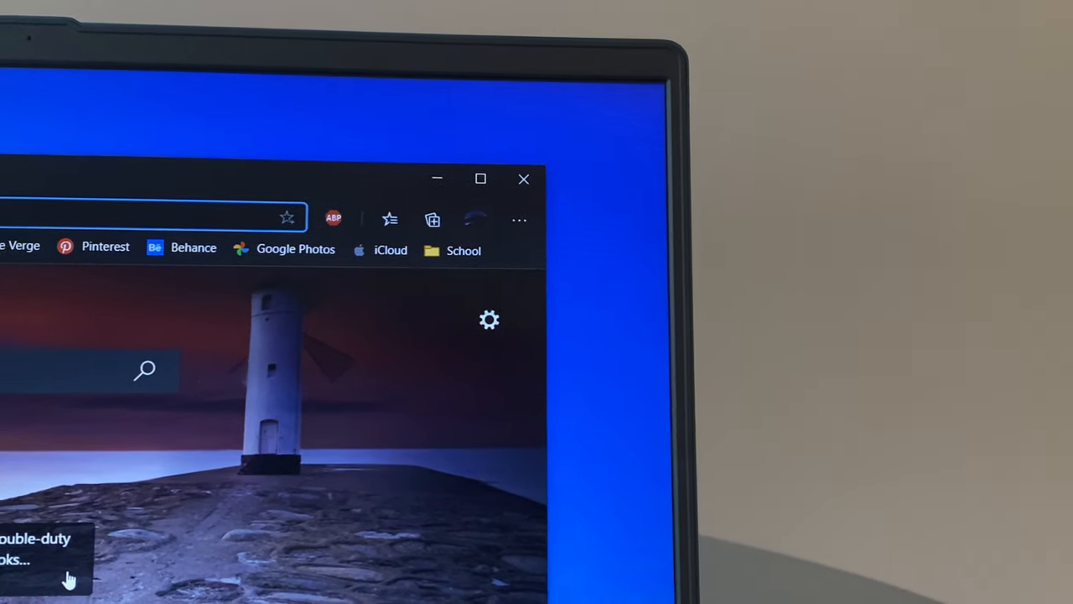
{"action": "left_click", "coordinate": [523, 178]}
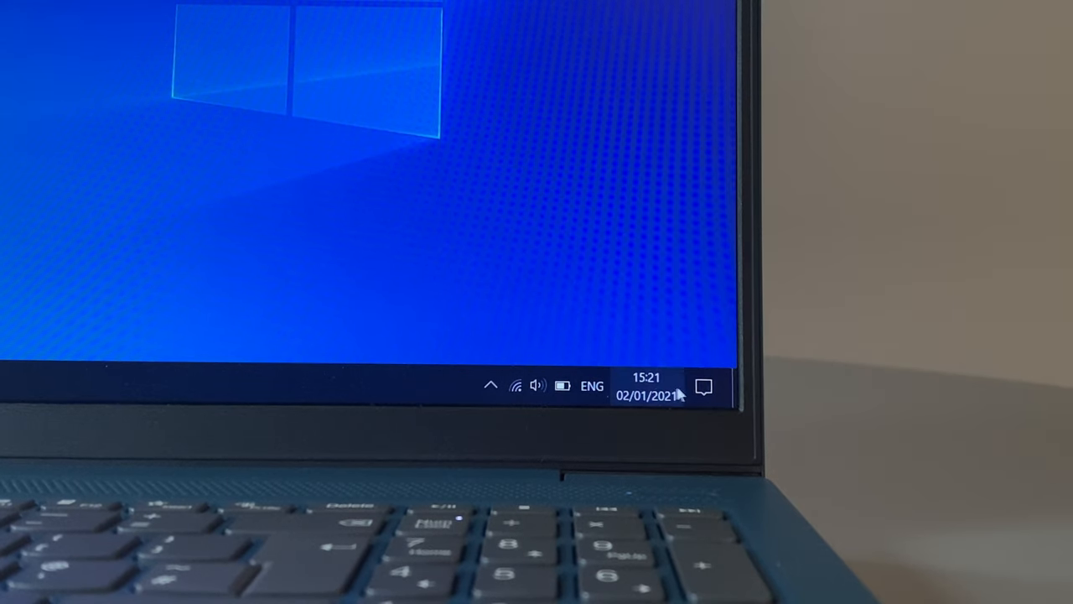
- Show the Action Center with its quick-settings tiles and brightness slider
{"action": "left_click", "coordinate": [705, 386]}
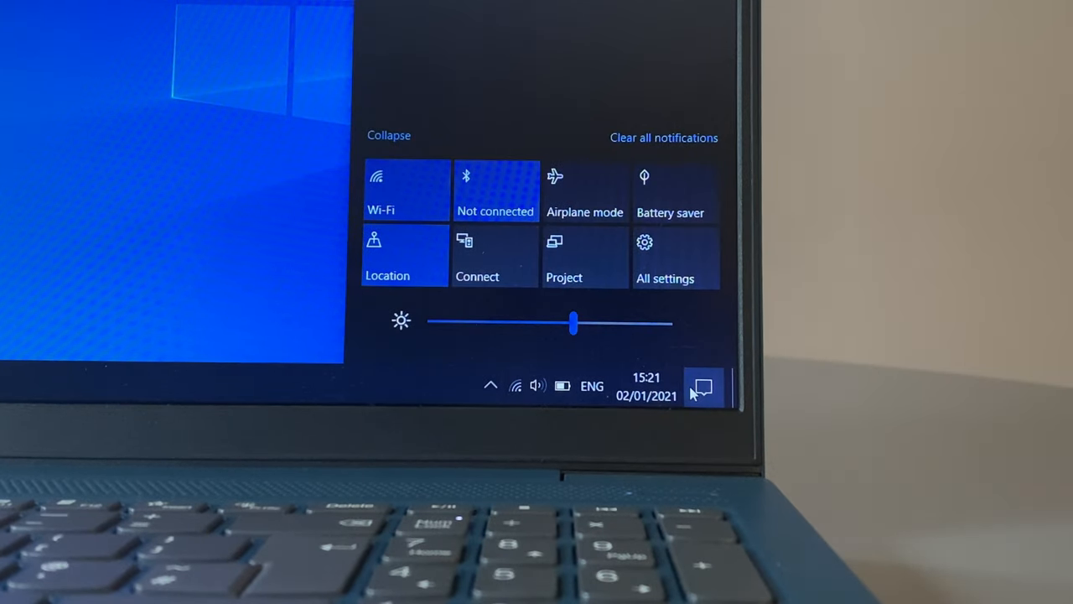
{"action": "left_click", "coordinate": [703, 386]}
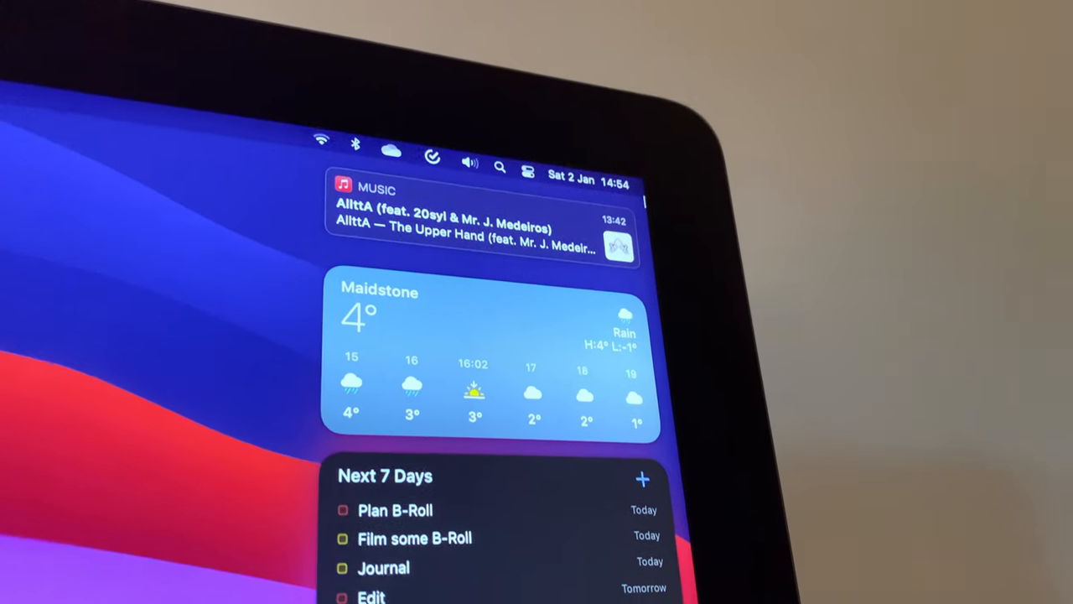
- Scroll Notification Center down to the reminders, calendar and world clock widgets
{"action": "scroll", "scroll_direction": "down", "scroll_amount": 3}
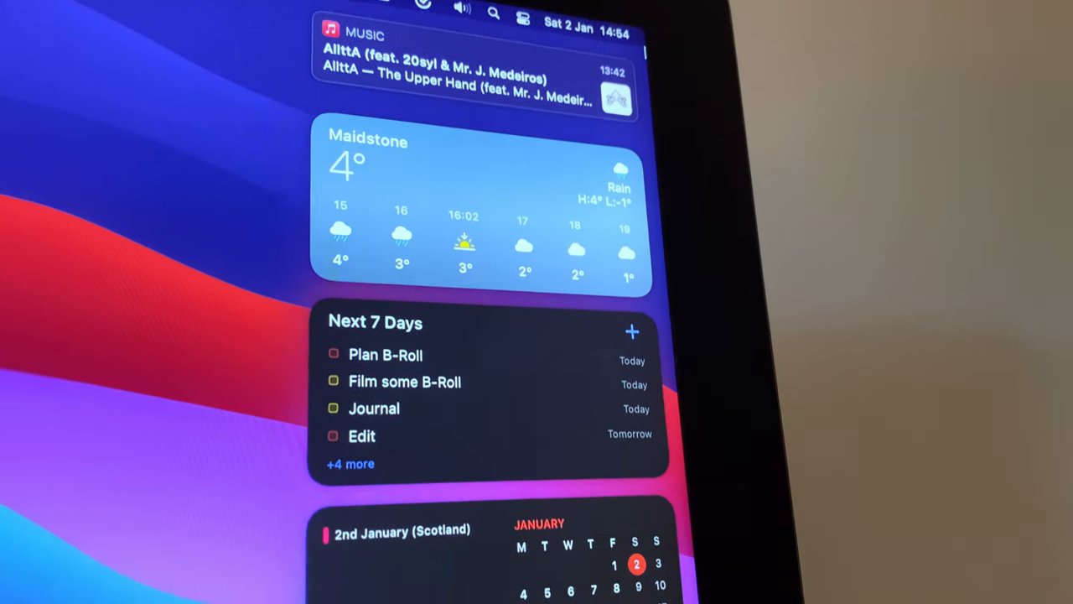
{"action": "scroll", "scroll_direction": "down", "scroll_amount": 3}
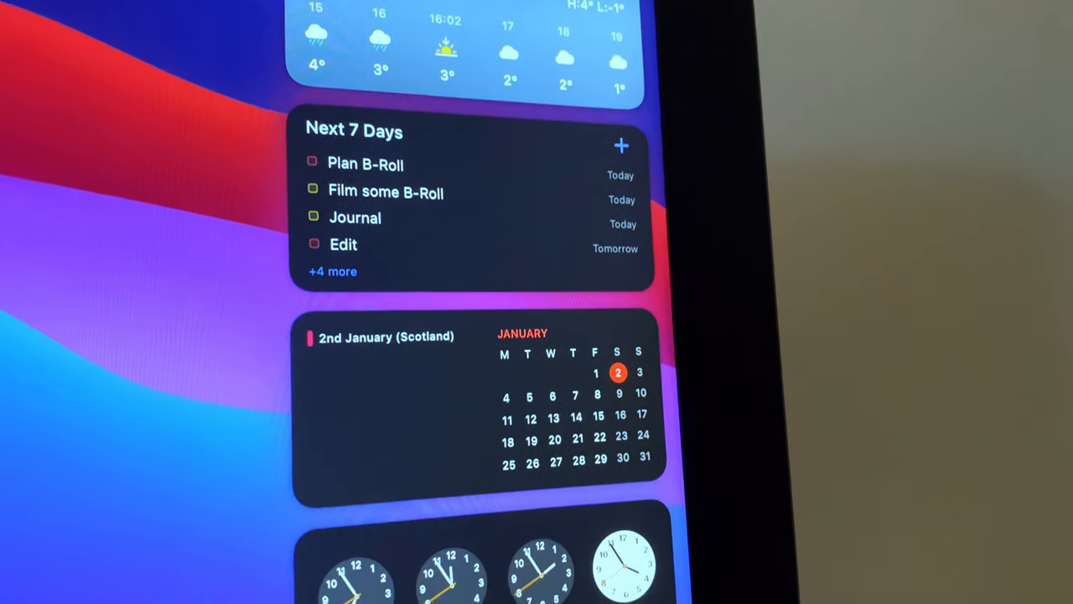
{"action": "scroll", "scroll_direction": "down", "scroll_amount": 3}
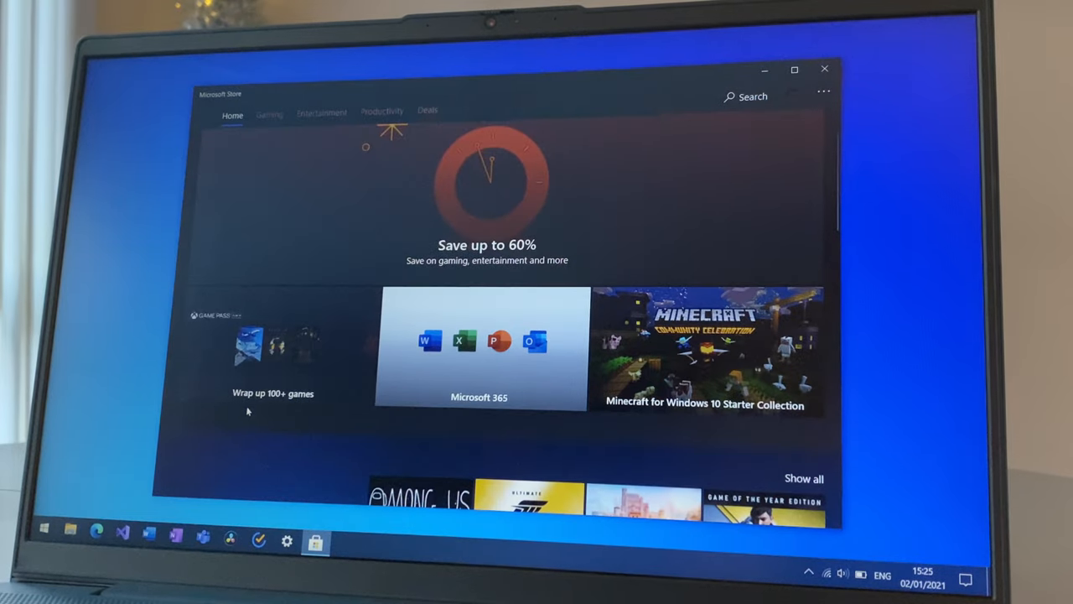
- Scroll the Store Home page down to the Core games and Featured free games rows
{"action": "scroll", "scroll_direction": "down", "scroll_amount": 3}
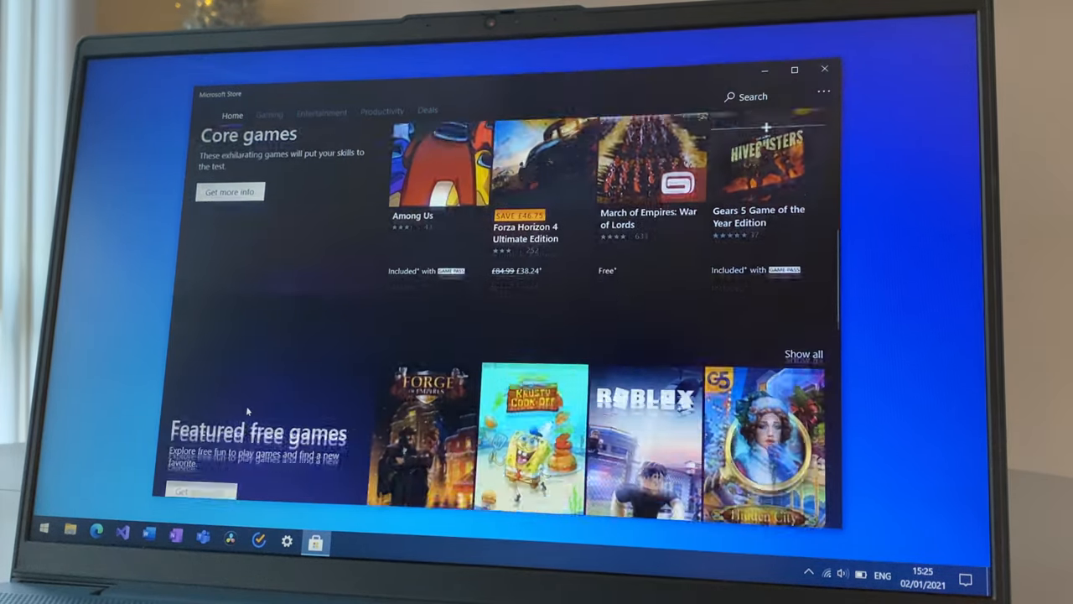
{"action": "scroll", "scroll_direction": "down", "scroll_amount": 3}
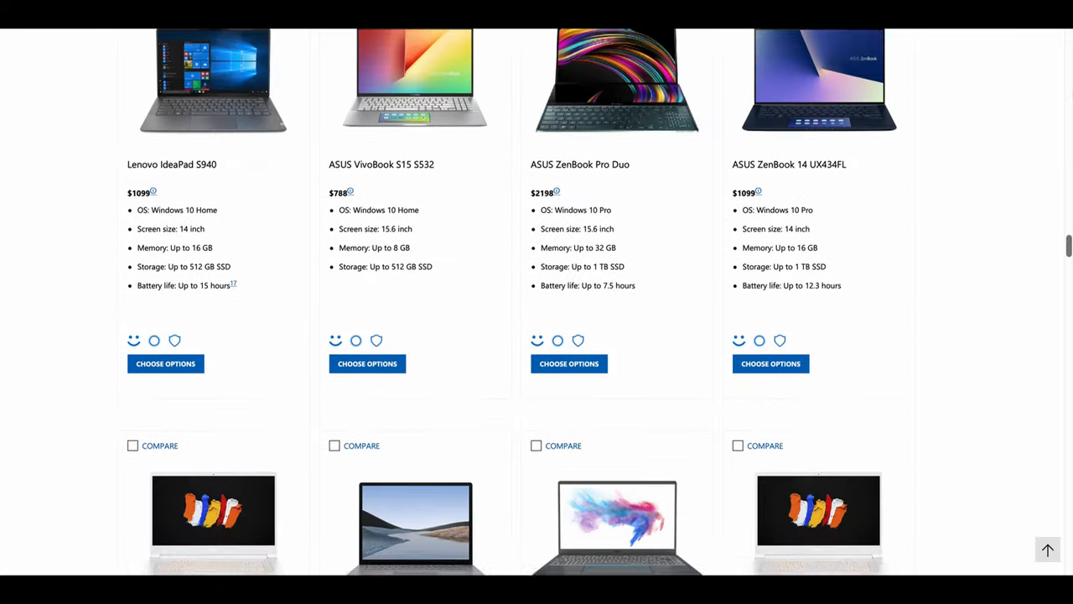
- Scroll the Windows PCs page past laptops and all-in-ones to the Gaming PCs listings
{"action": "scroll", "scroll_direction": "down", "scroll_amount": 3}
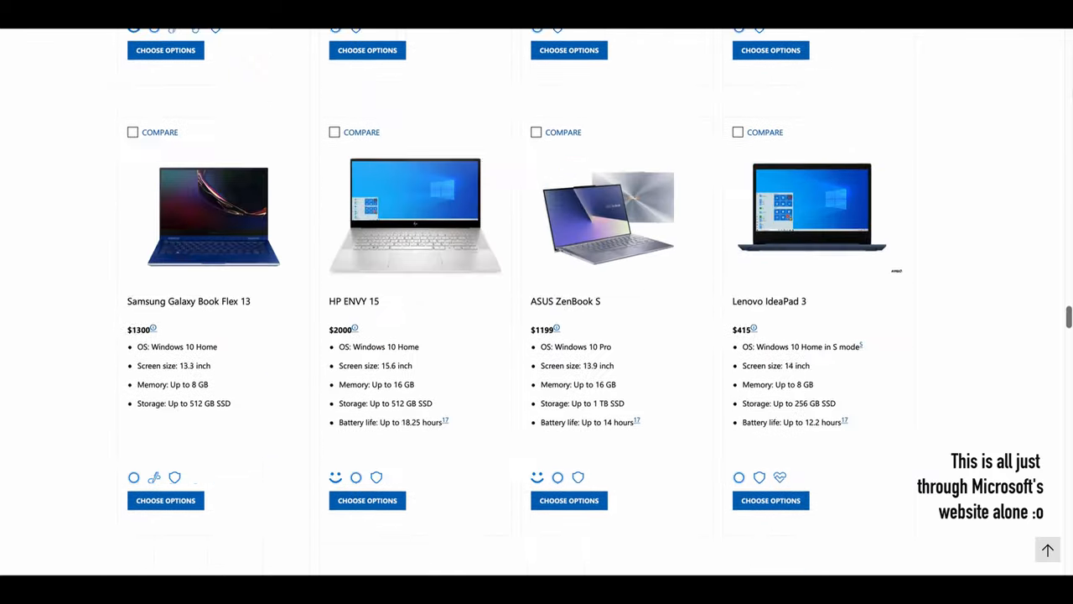
{"action": "scroll", "scroll_direction": "down", "scroll_amount": 3}
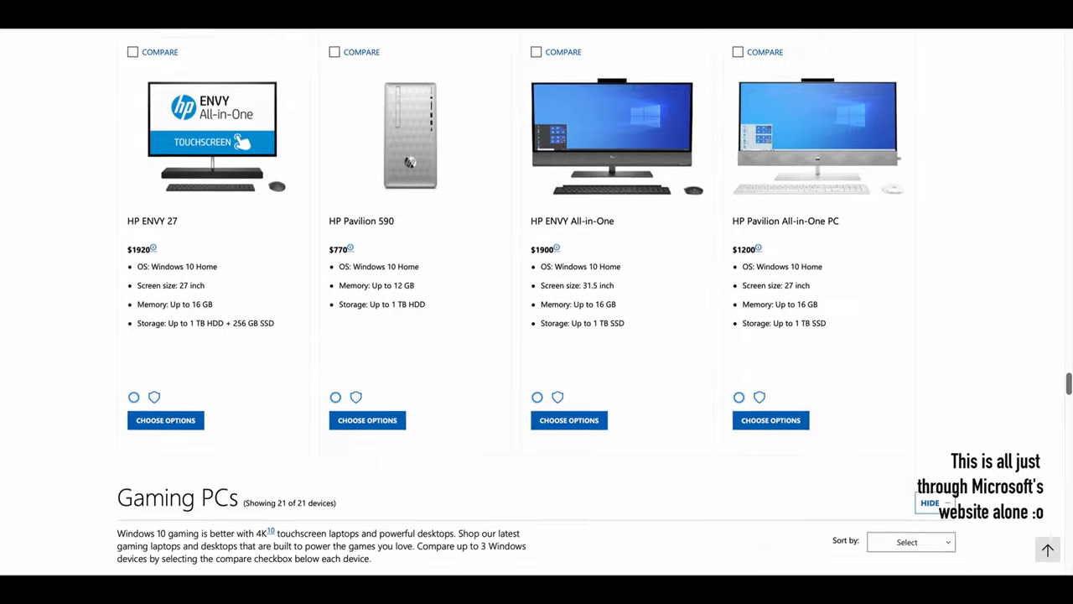
{"action": "scroll", "scroll_direction": "down", "scroll_amount": 3}
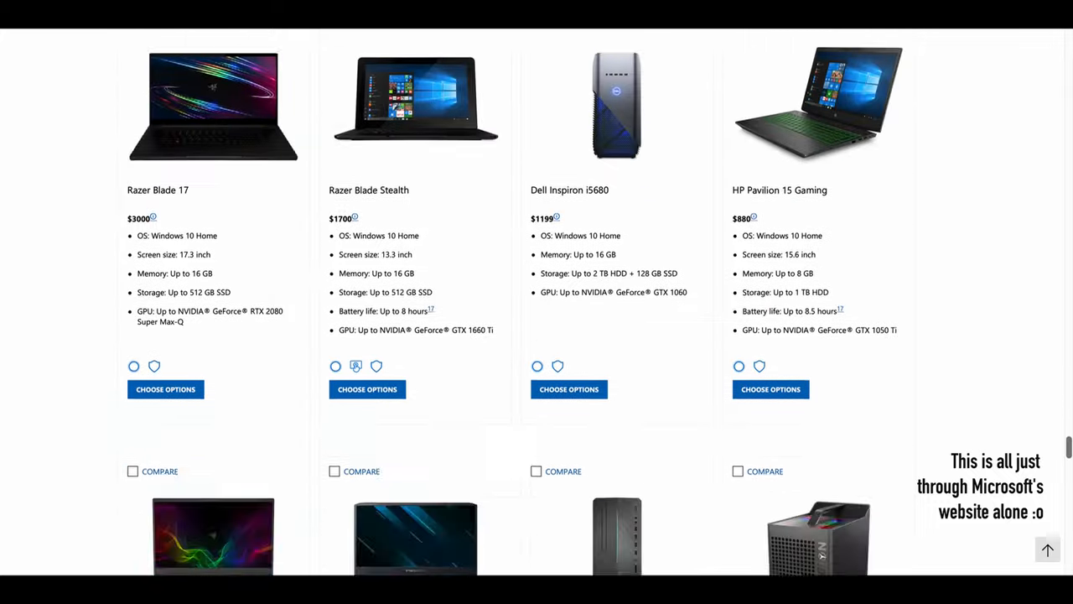